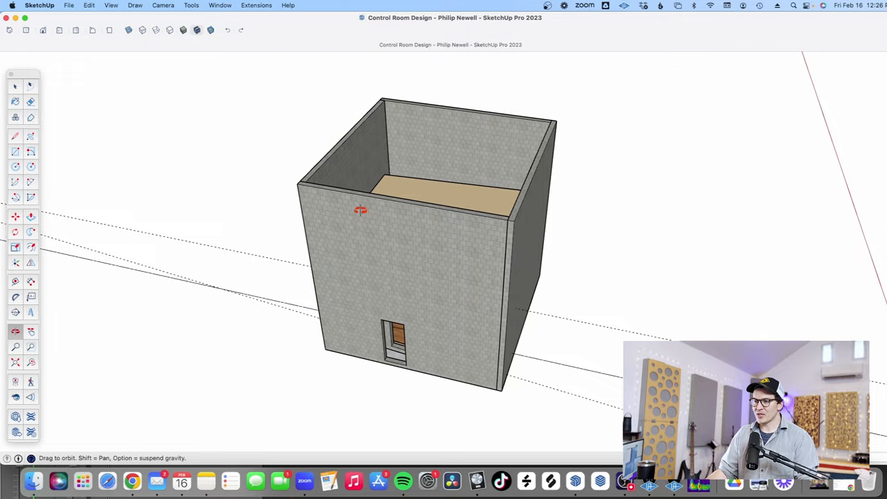
- Orbit around the closed exterior shell before the room is cut open
drag(361, 210, 373, 286)
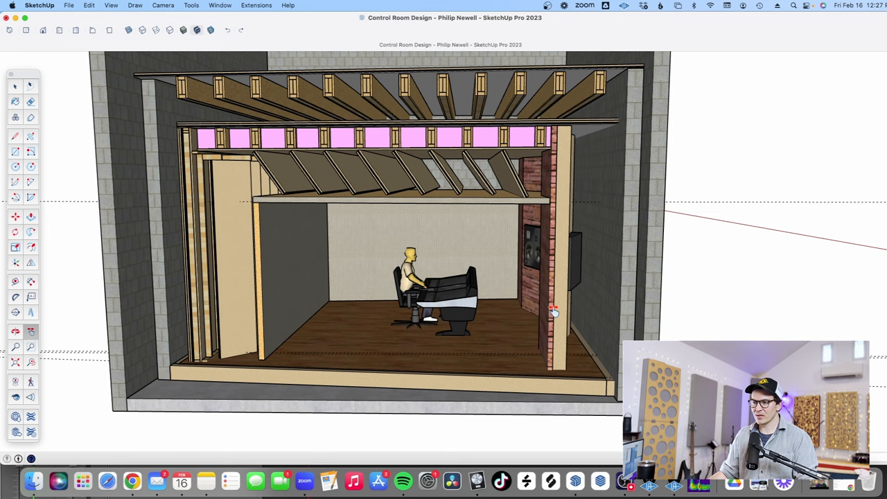
- Orbit out to the whole cut-away room, then move up toward the ceiling framing
drag(554, 311, 371, 321)
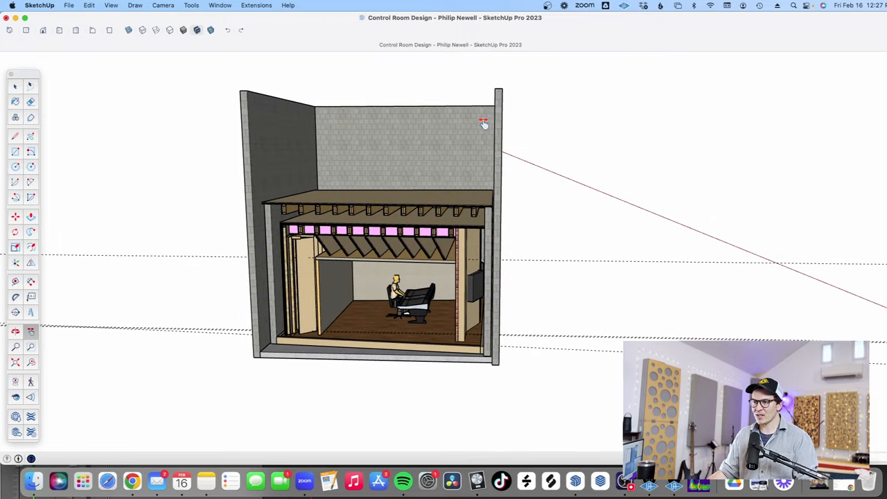
mouse_move(266, 347)
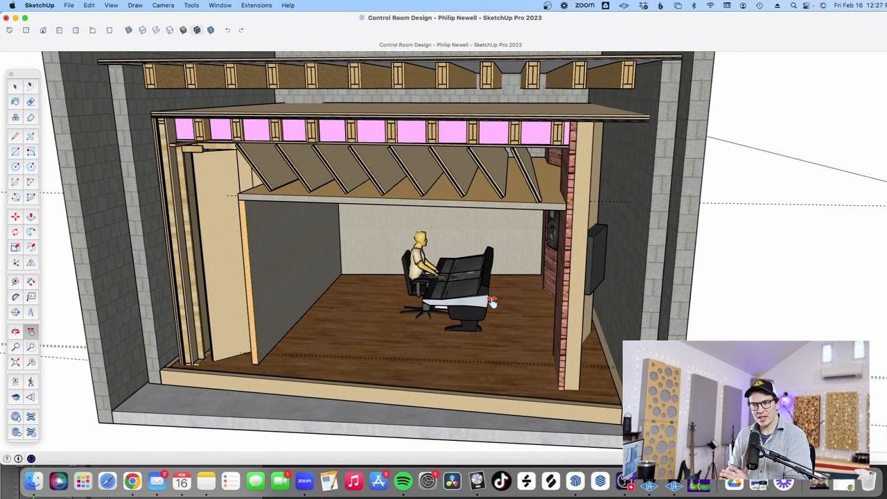
drag(492, 302, 485, 260)
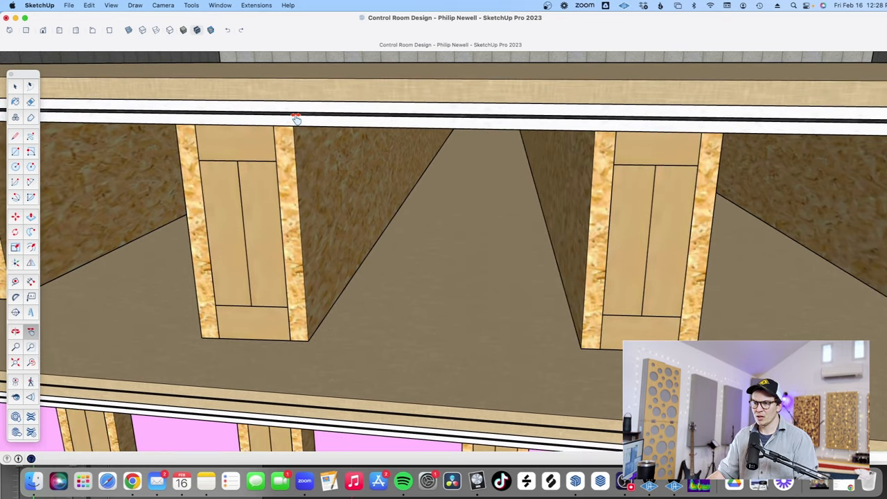
mouse_move(318, 117)
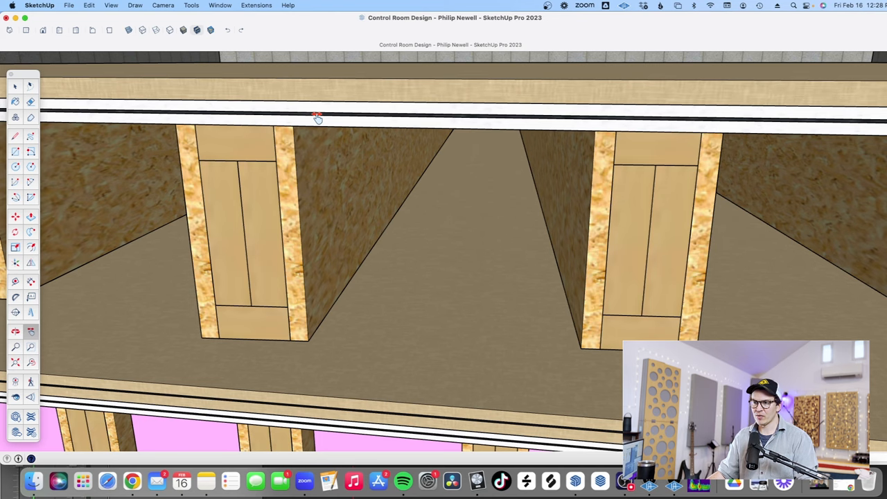
mouse_move(318, 109)
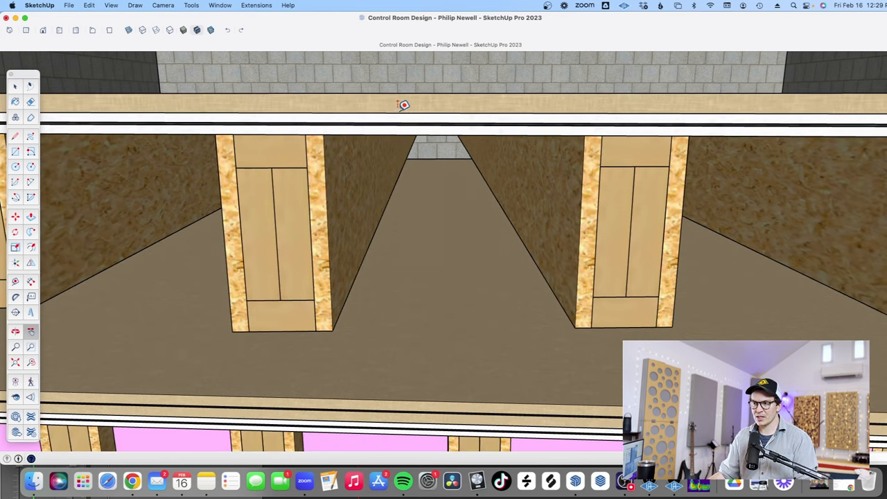
- Pick points along the ceiling framing with the Tape Measure tool
click(15, 280)
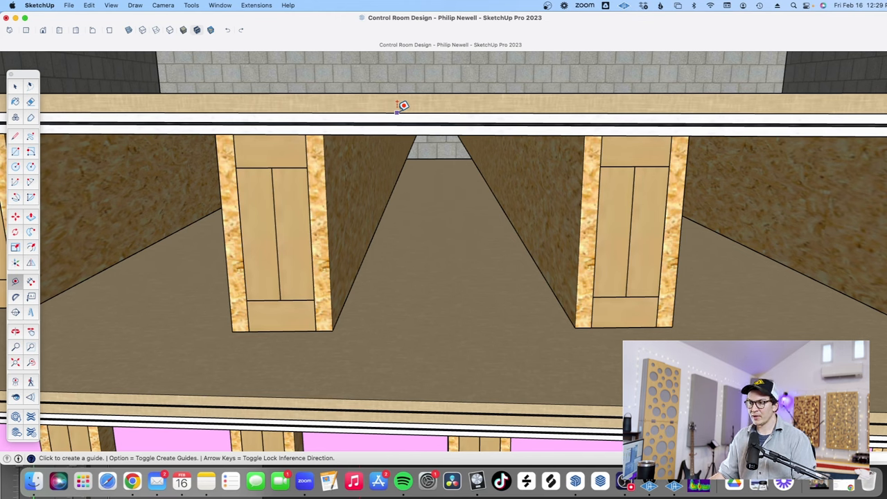
click(400, 106)
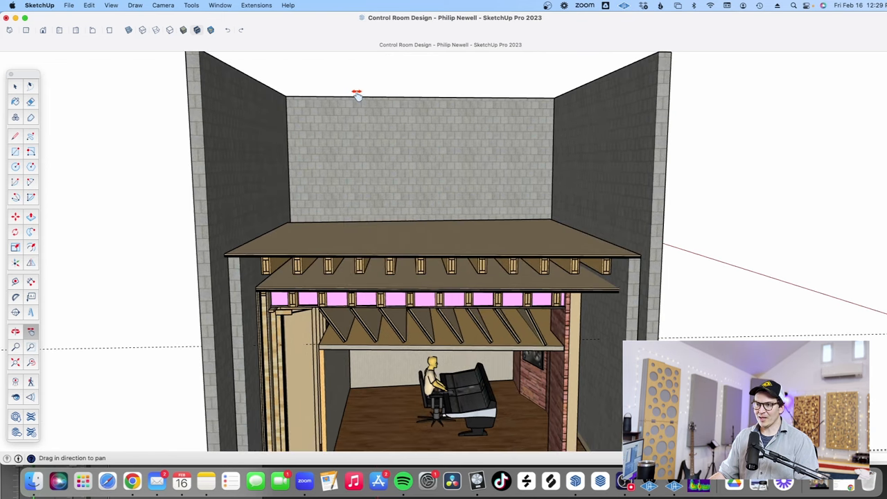
- Pan in close beneath the ceiling joists with pink insulation between them
drag(357, 97, 332, 166)
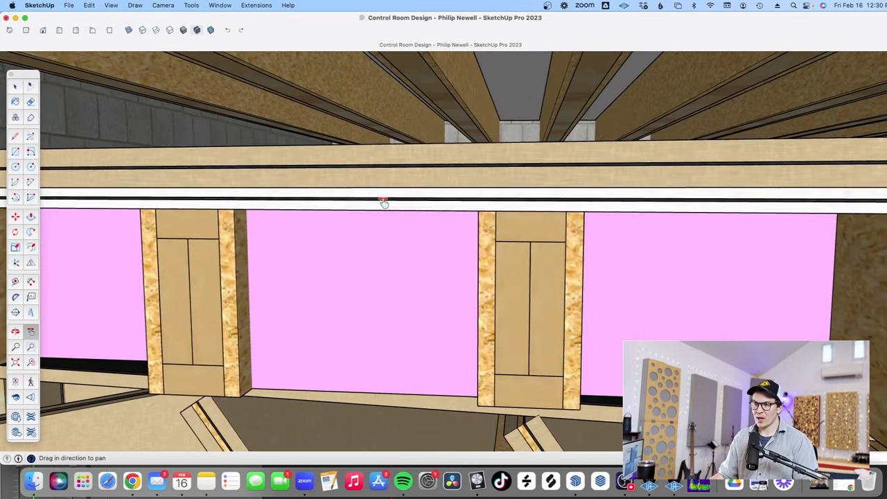
- Pan along the insulated joist bays to the edge of the ceiling frame and wall
drag(385, 202, 474, 193)
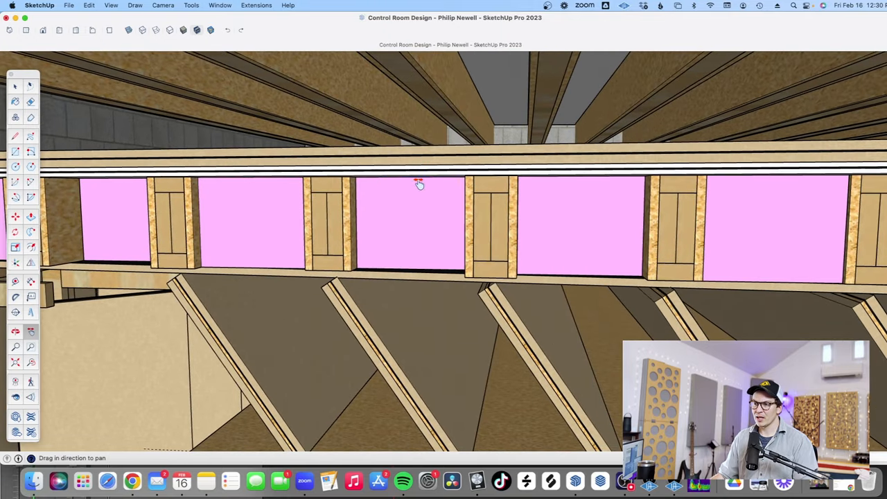
drag(418, 183, 363, 205)
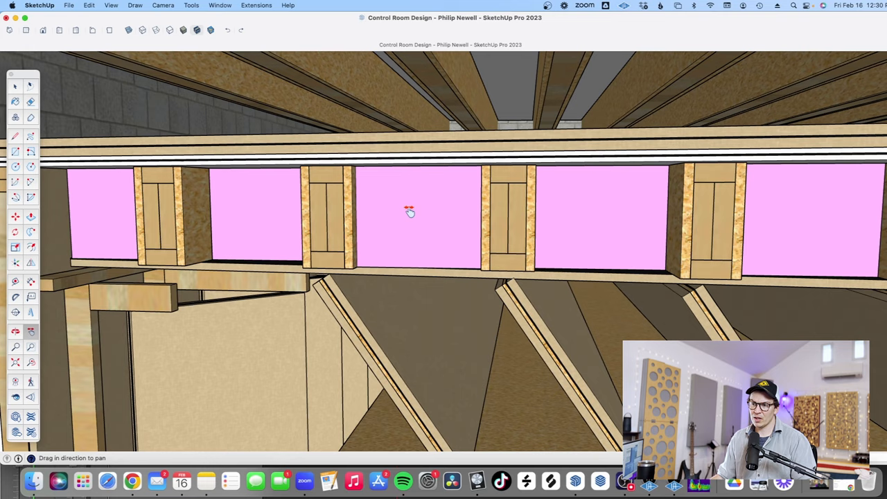
drag(408, 211, 436, 208)
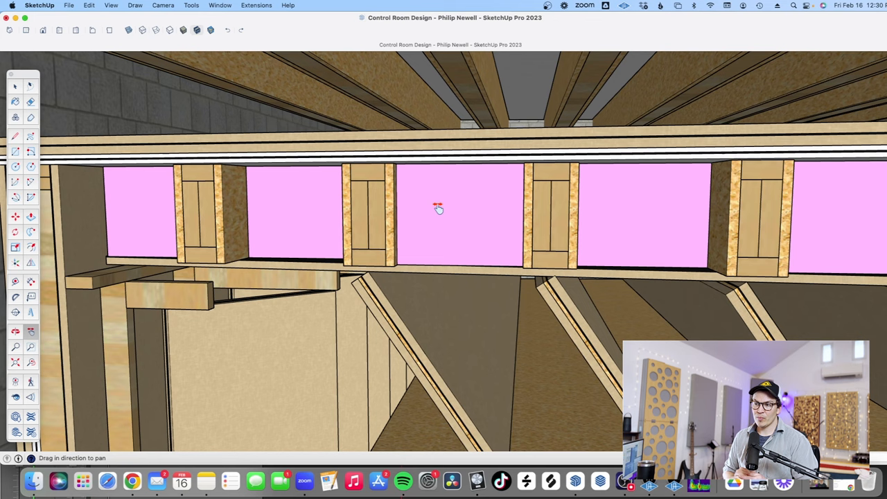
drag(438, 207, 444, 222)
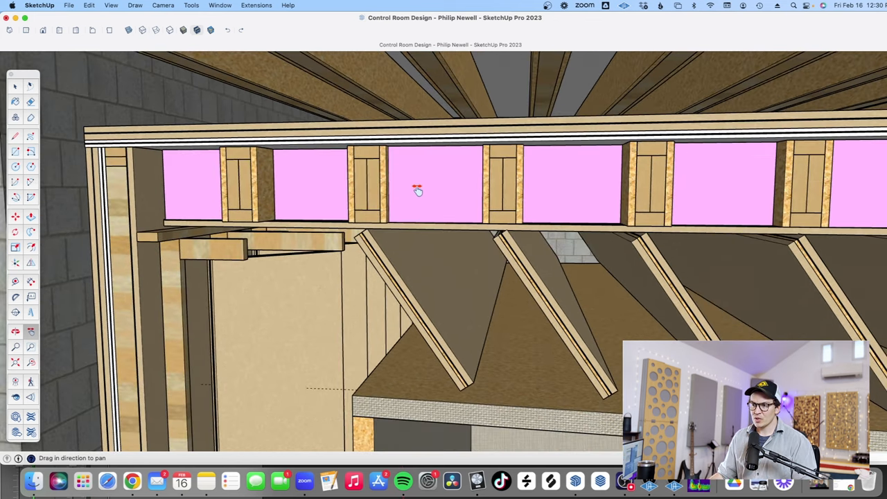
mouse_move(274, 194)
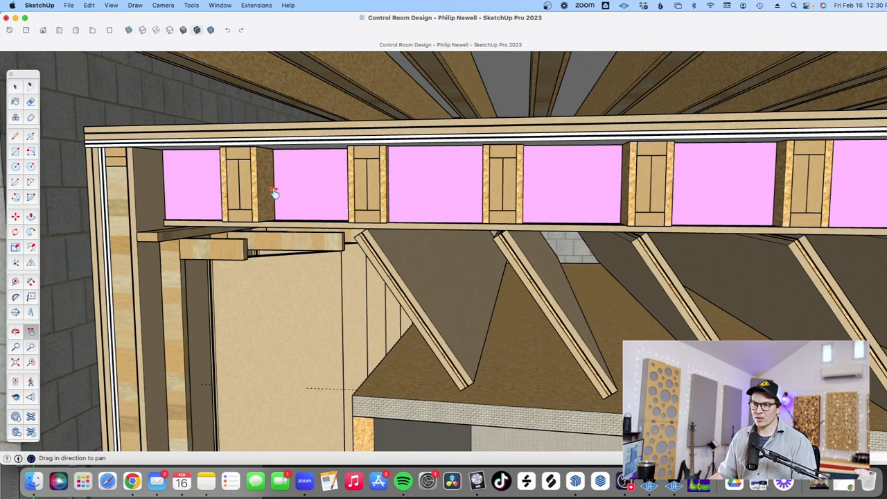
mouse_move(331, 235)
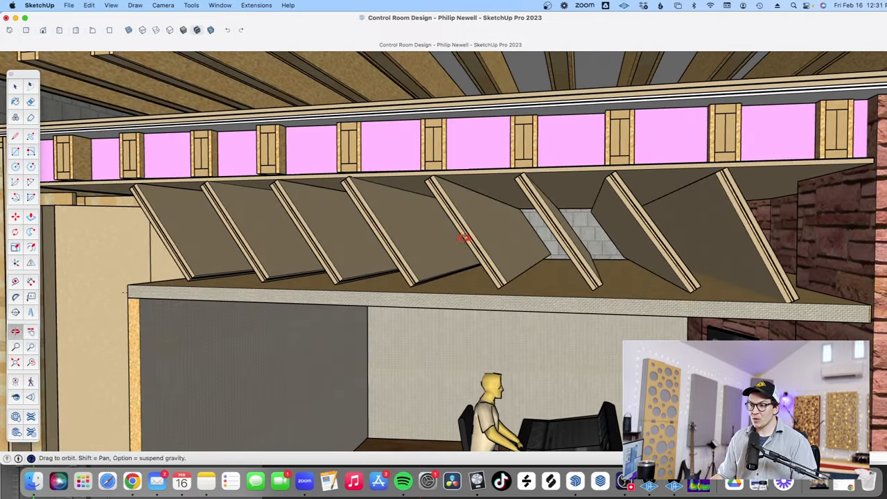
- Orbit between the angled ceiling panels and pan up to the joists above them
drag(464, 236, 496, 247)
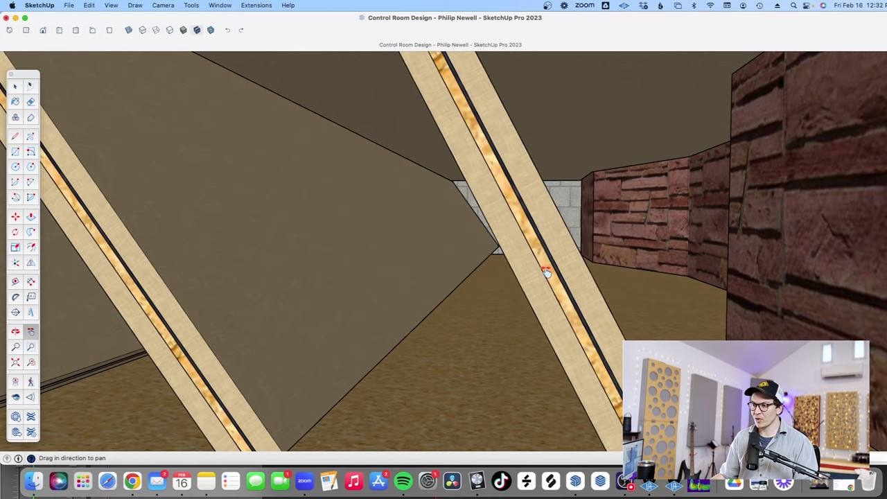
mouse_move(527, 276)
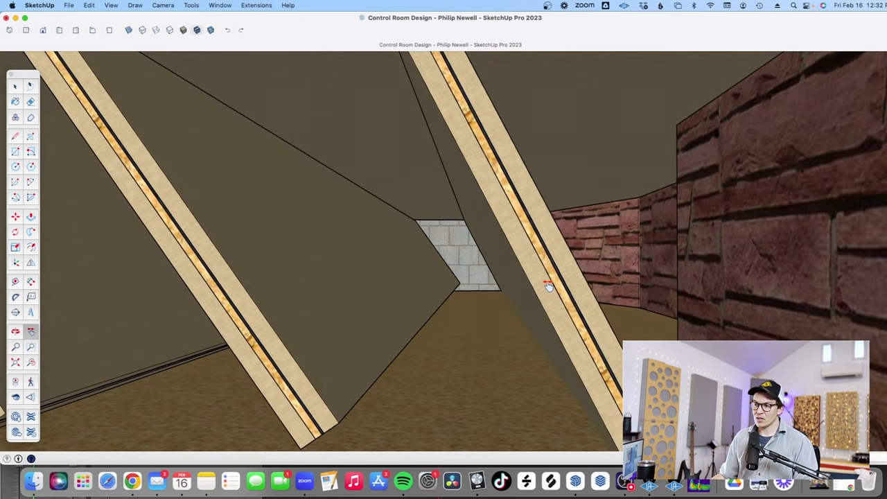
mouse_move(534, 294)
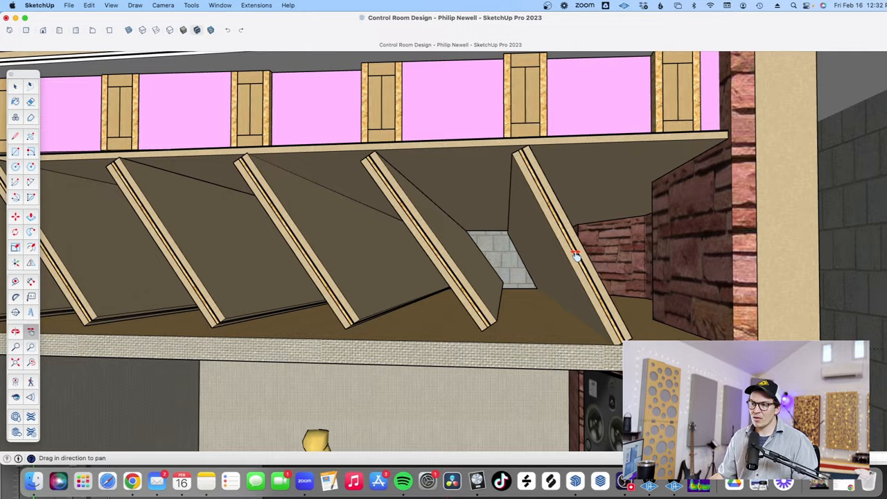
drag(575, 256, 464, 280)
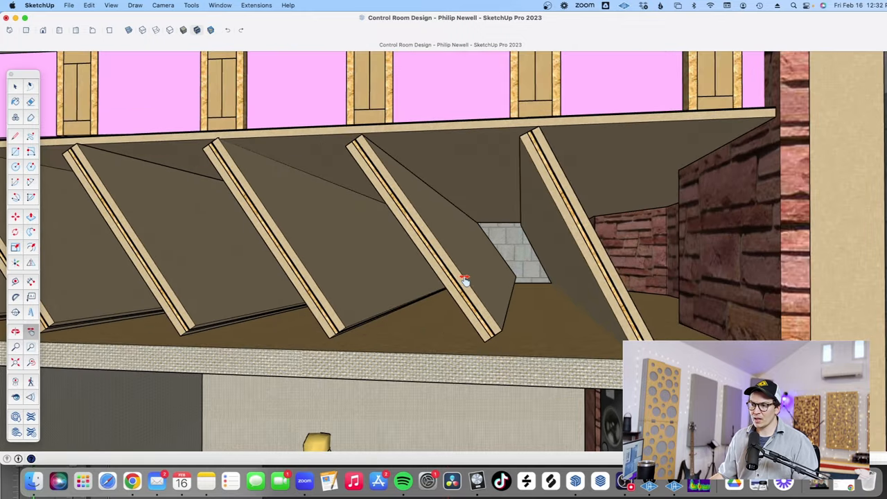
drag(465, 279, 590, 234)
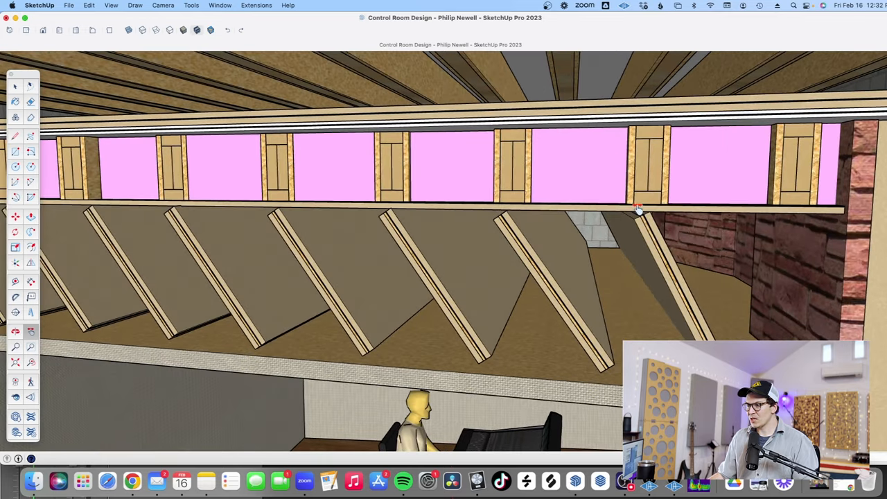
mouse_move(795, 213)
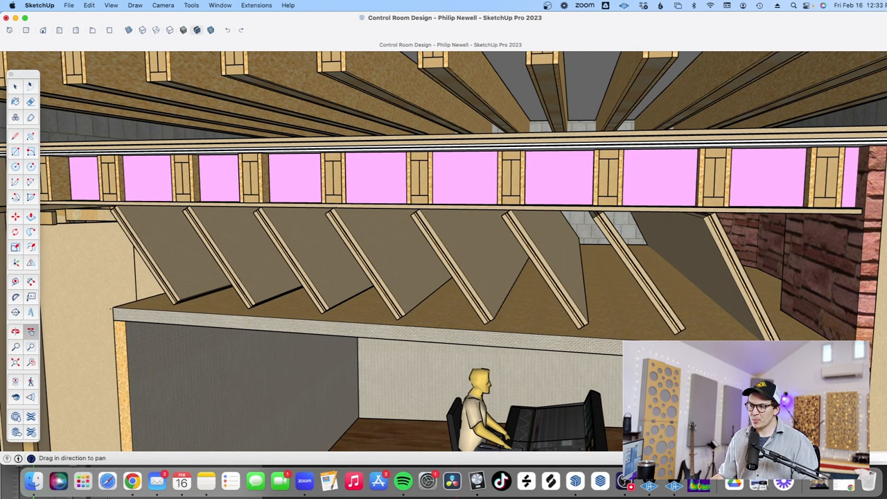
mouse_move(484, 298)
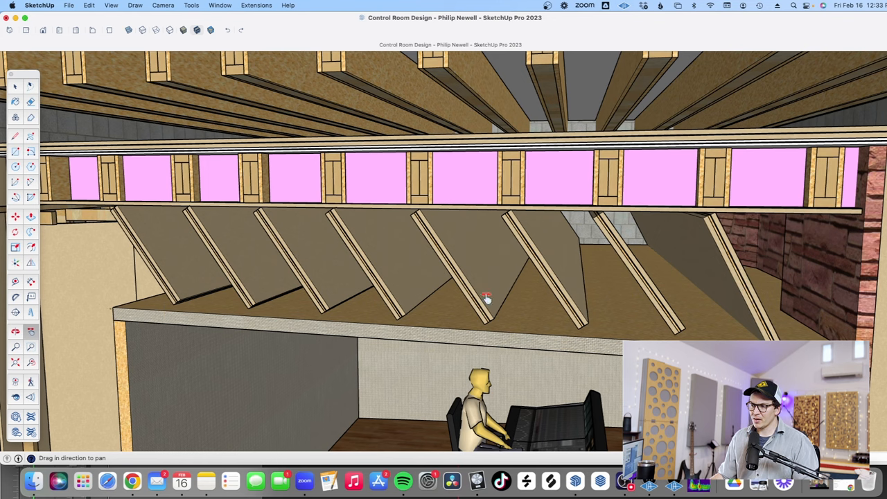
mouse_move(574, 289)
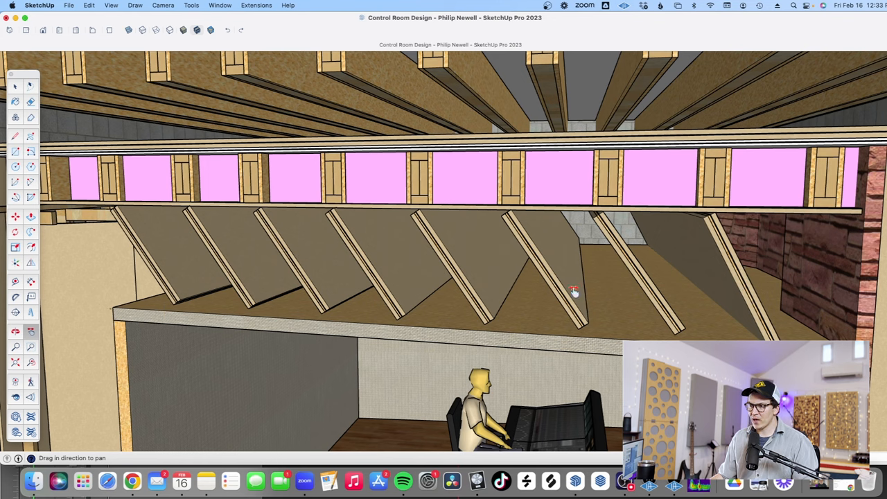
mouse_move(615, 119)
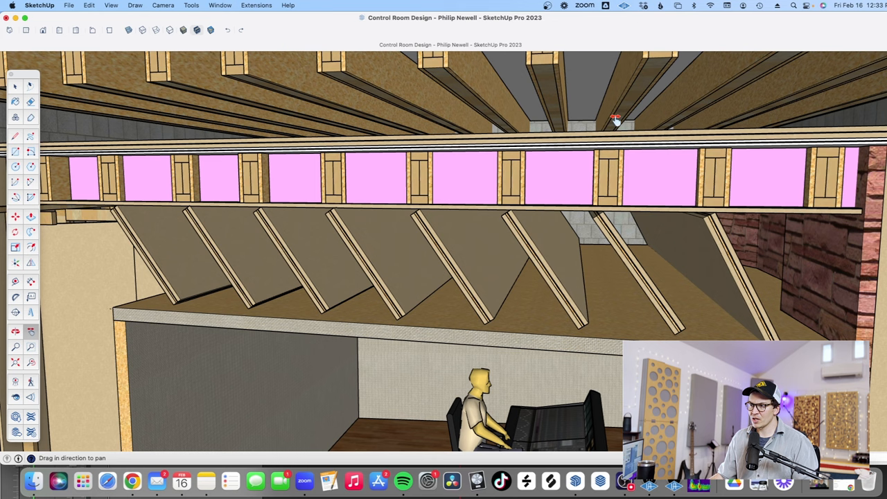
mouse_move(585, 269)
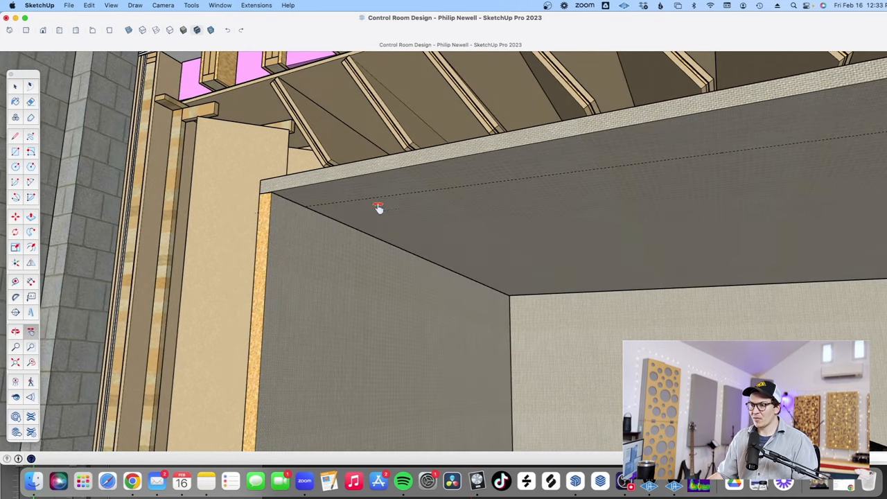
mouse_move(585, 193)
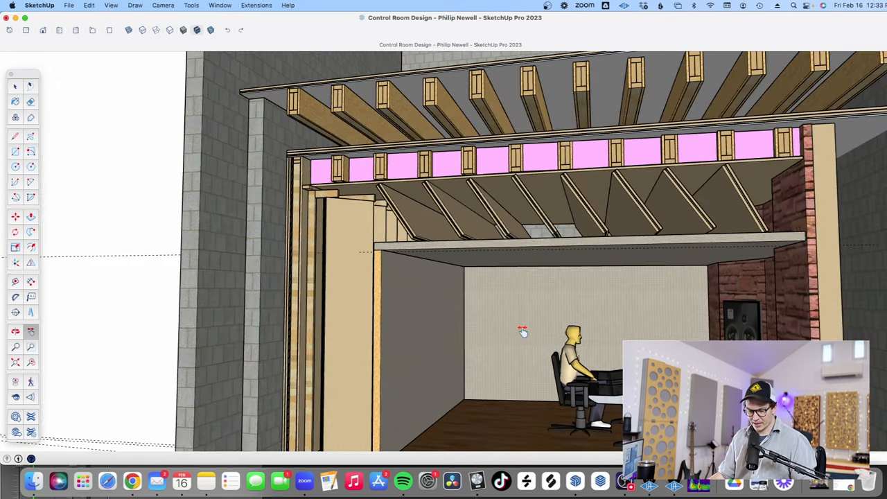
- Pull back from the ceiling detail to the whole building section inside its block shell
drag(524, 331, 464, 307)
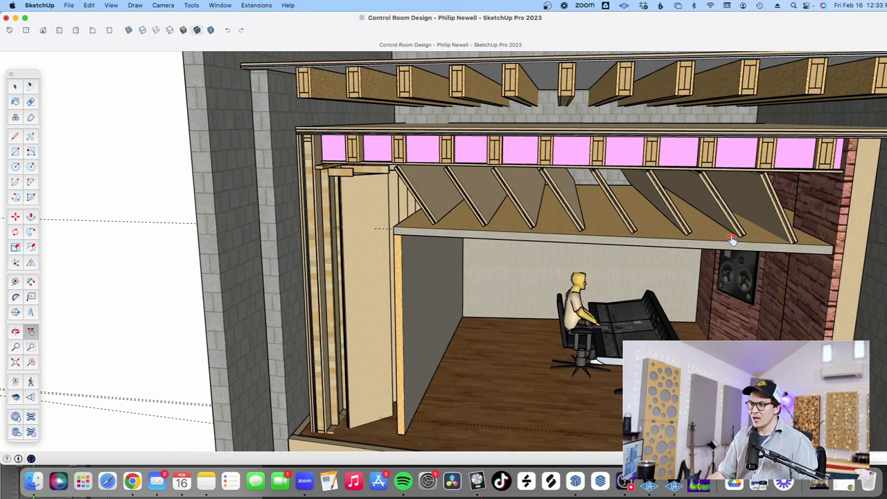
drag(731, 239, 478, 173)
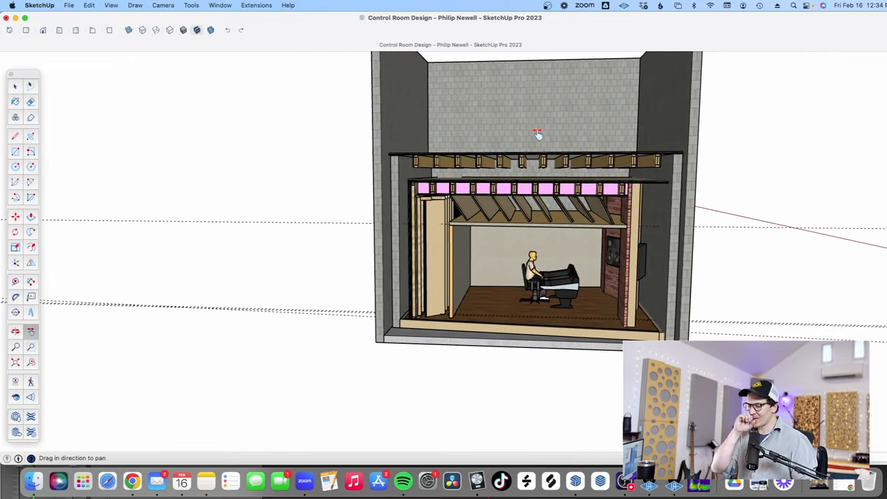
mouse_move(580, 201)
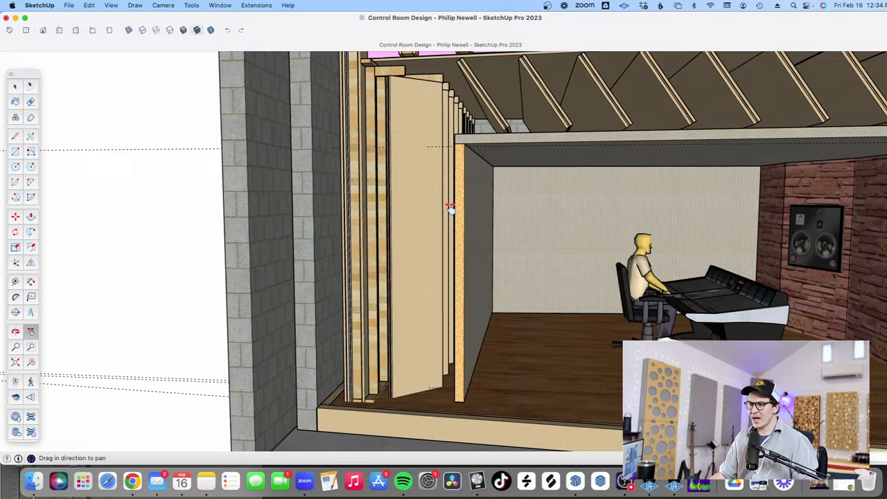
- Move in close to the angled wooden panels where they meet the timber battens
drag(451, 208, 444, 258)
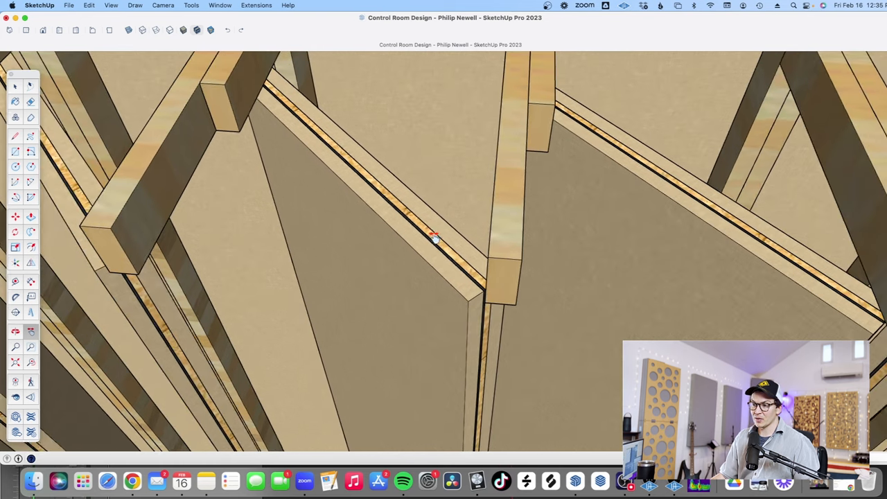
- Orbit along the panel row against the block wall and look down on it from above
drag(430, 236, 374, 177)
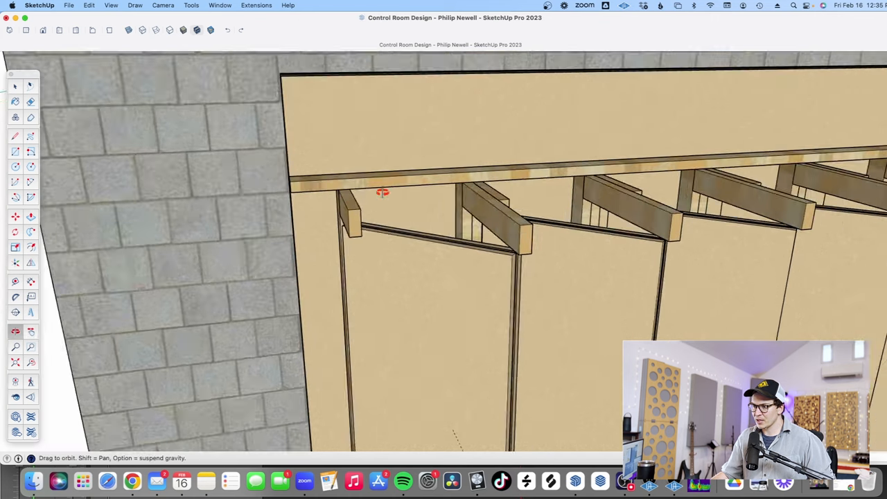
drag(381, 191, 413, 255)
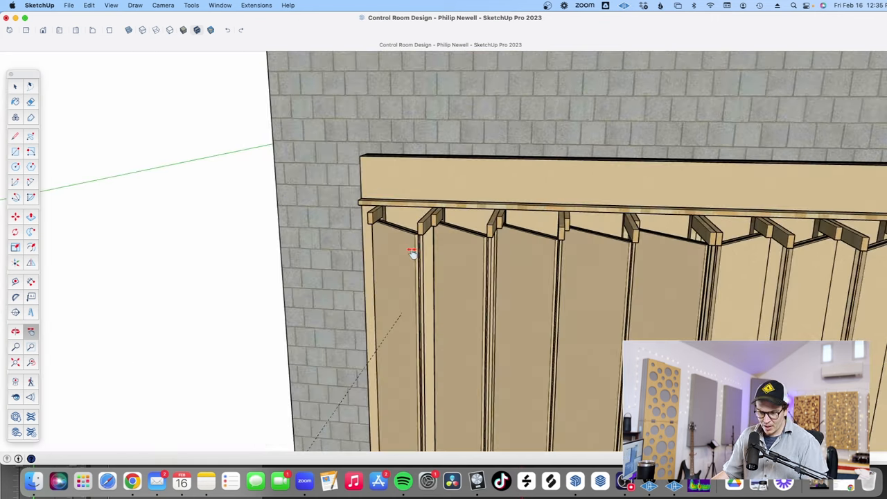
drag(413, 253, 442, 327)
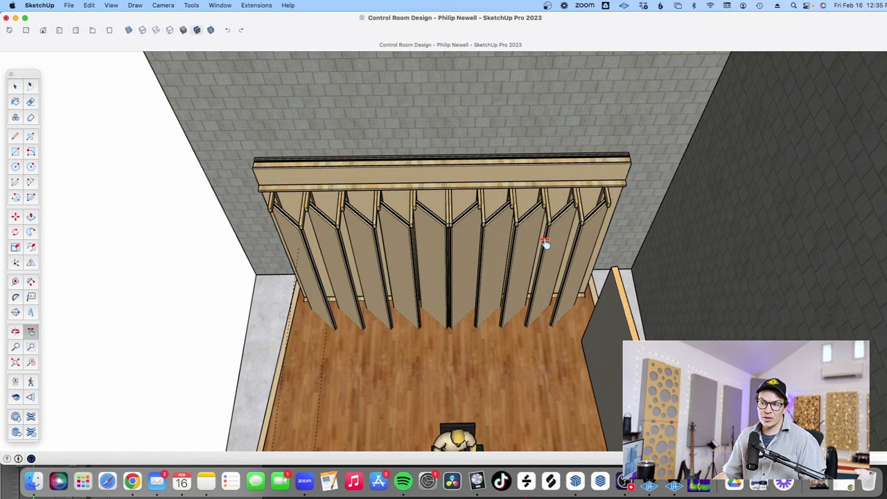
mouse_move(428, 222)
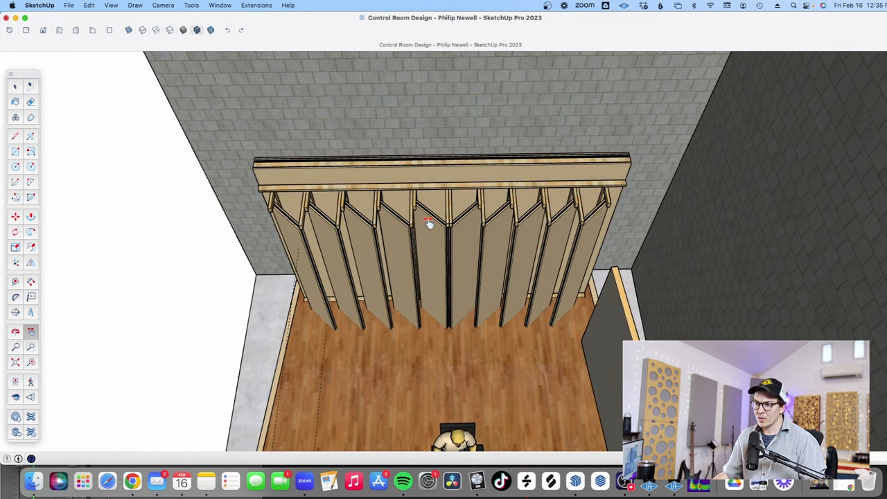
mouse_move(463, 222)
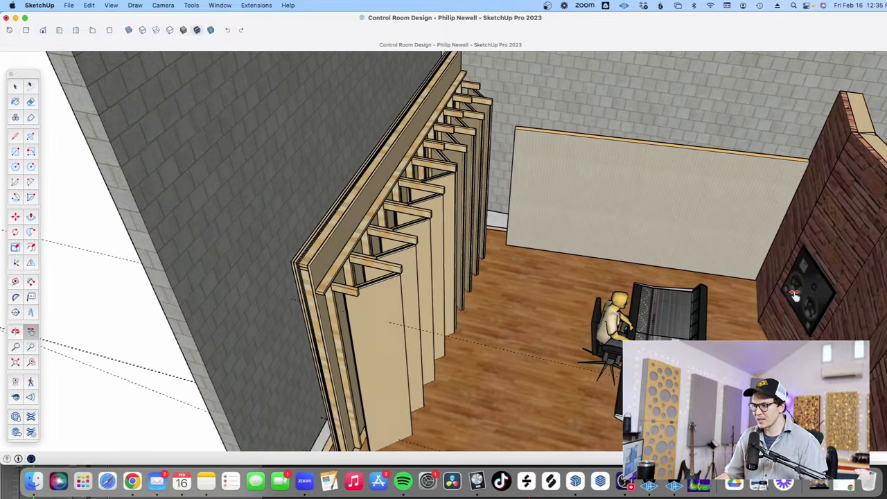
mouse_move(513, 260)
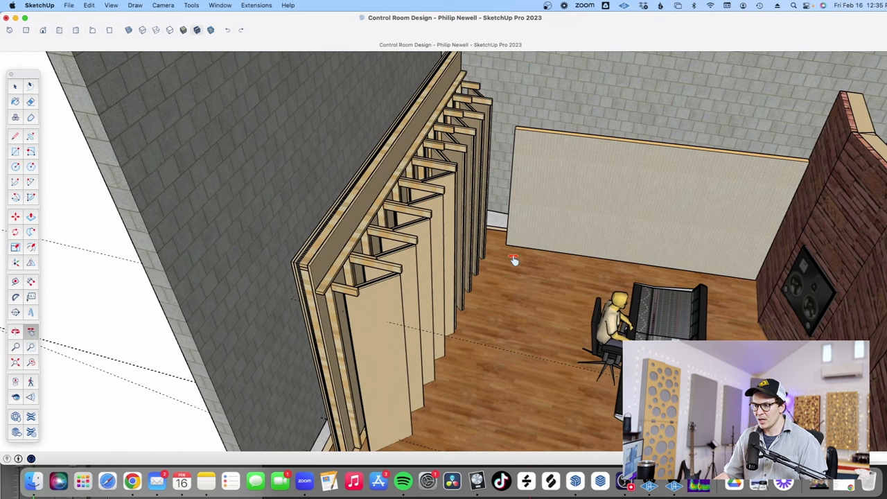
mouse_move(477, 249)
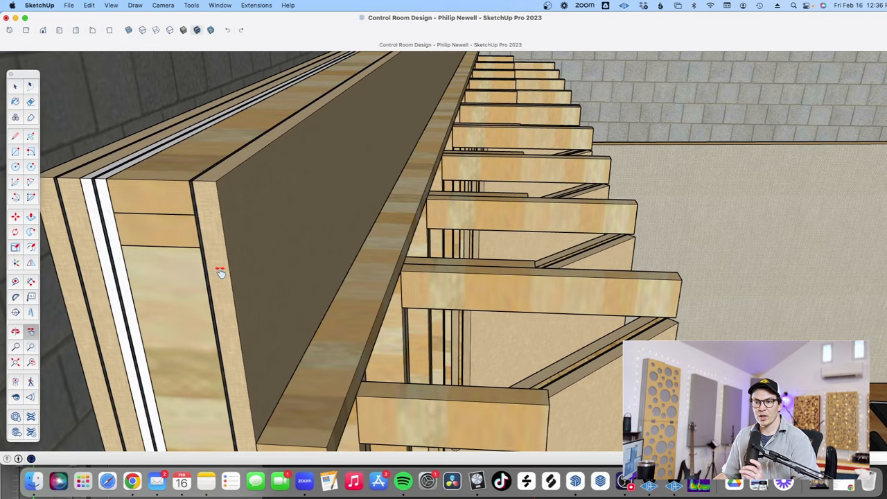
- Pan along the layered wall top to bring its corner and the joists into view
drag(220, 270, 227, 287)
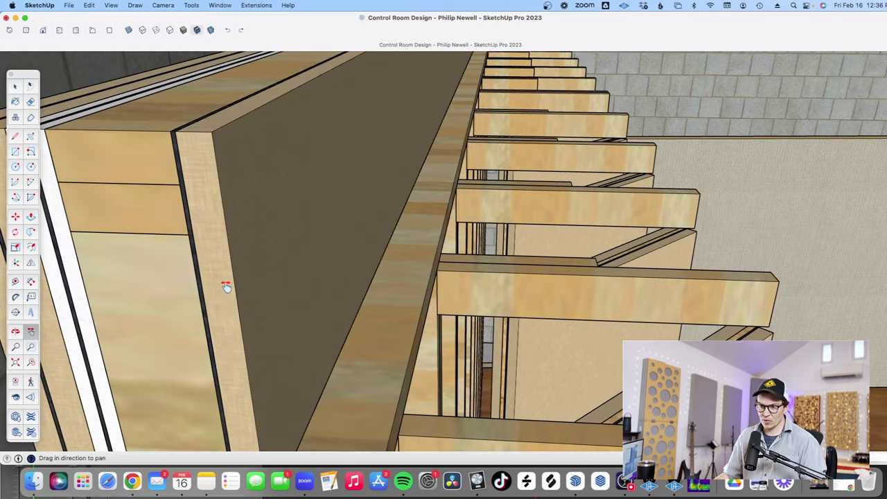
drag(225, 287, 288, 274)
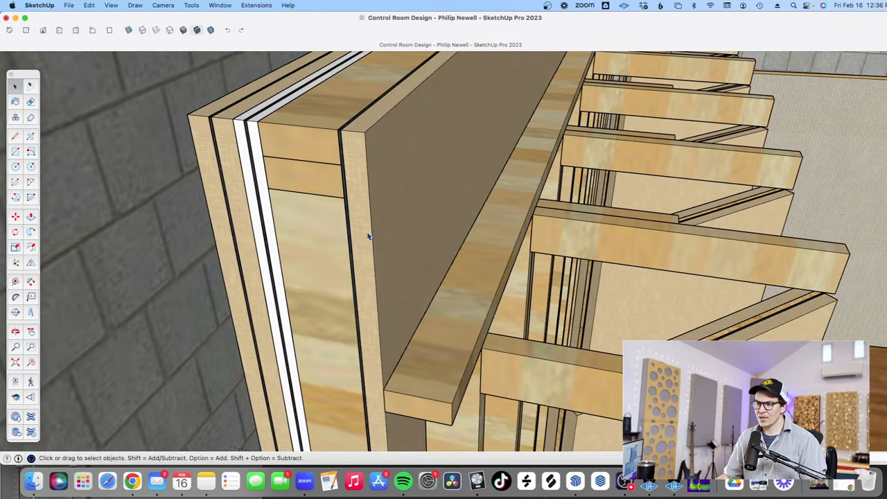
mouse_move(360, 229)
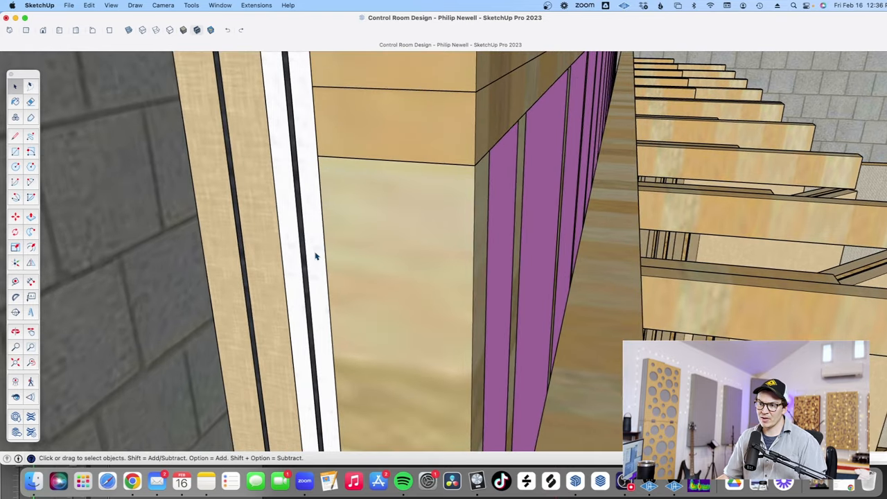
mouse_move(307, 256)
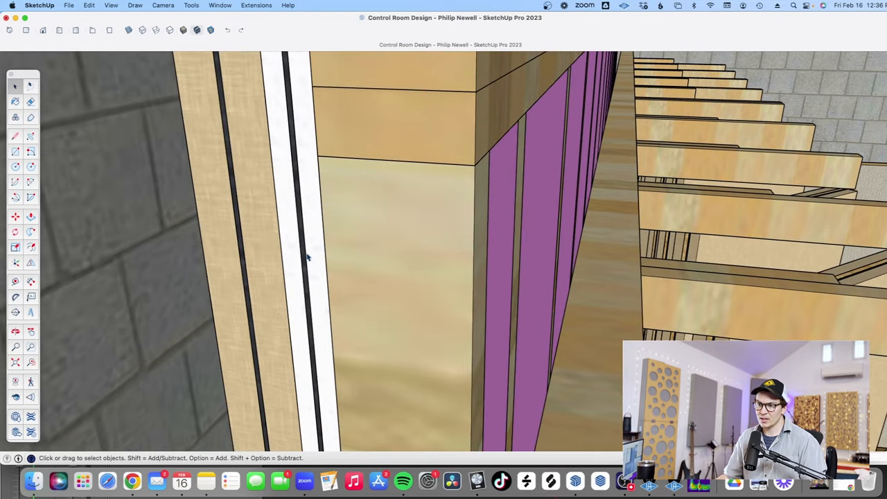
mouse_move(297, 258)
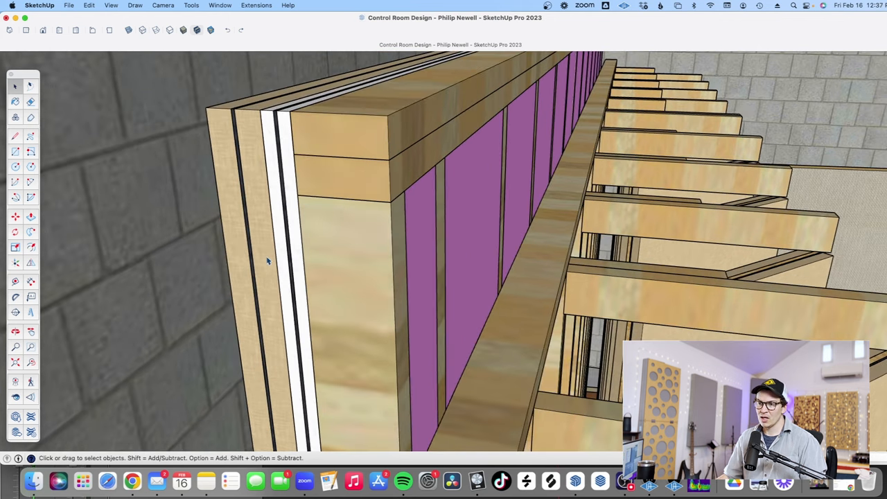
mouse_move(256, 269)
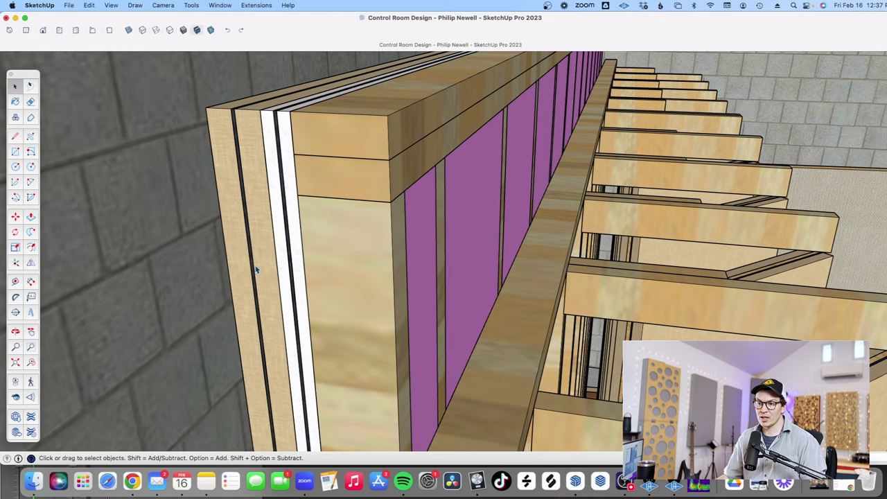
mouse_move(252, 271)
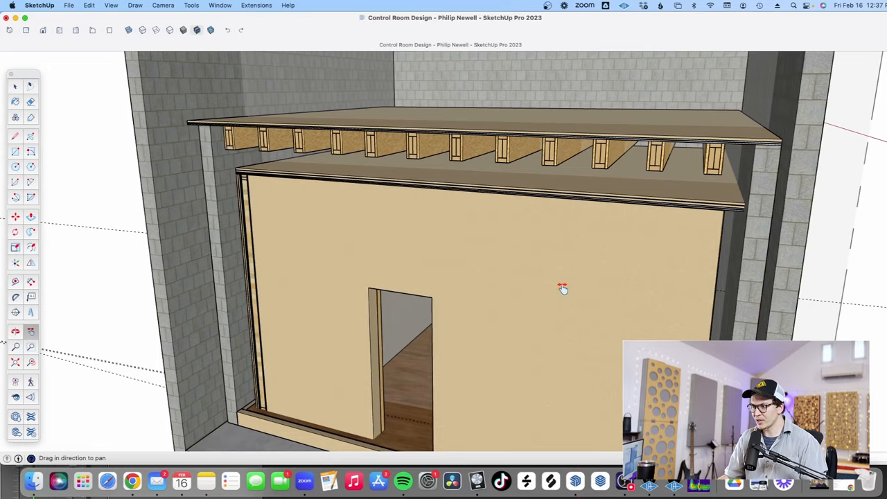
- Orbit the view to reveal the inner framing, pink insulation and doorway behind the outer wall
drag(561, 290, 352, 263)
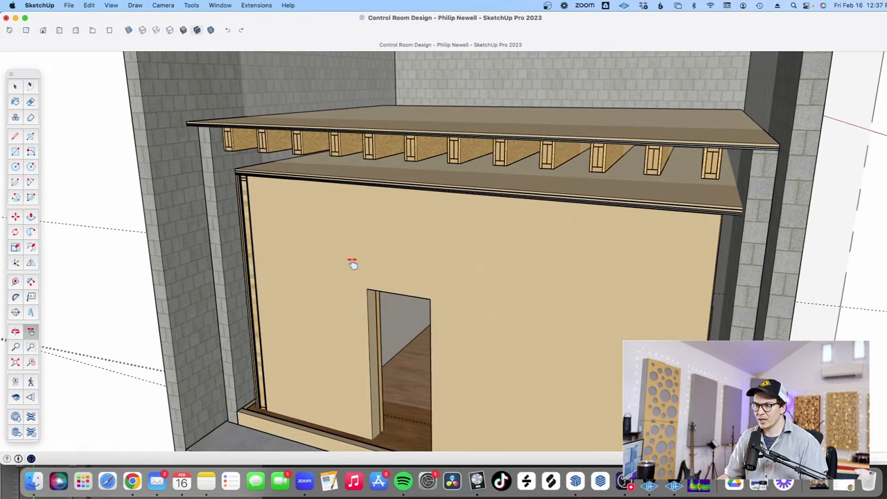
mouse_move(249, 291)
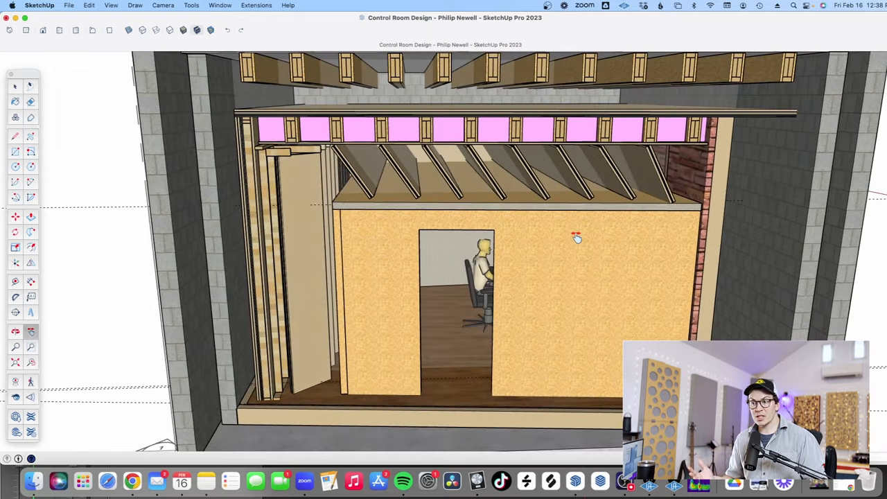
mouse_move(706, 159)
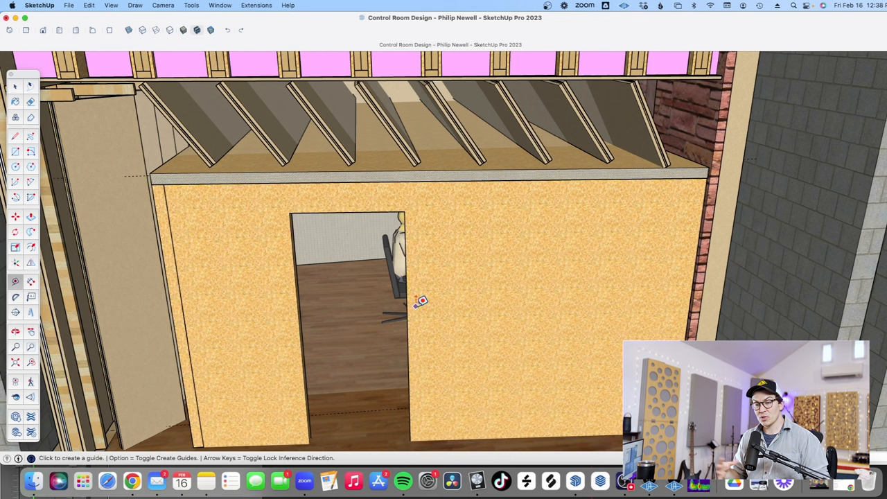
mouse_move(543, 57)
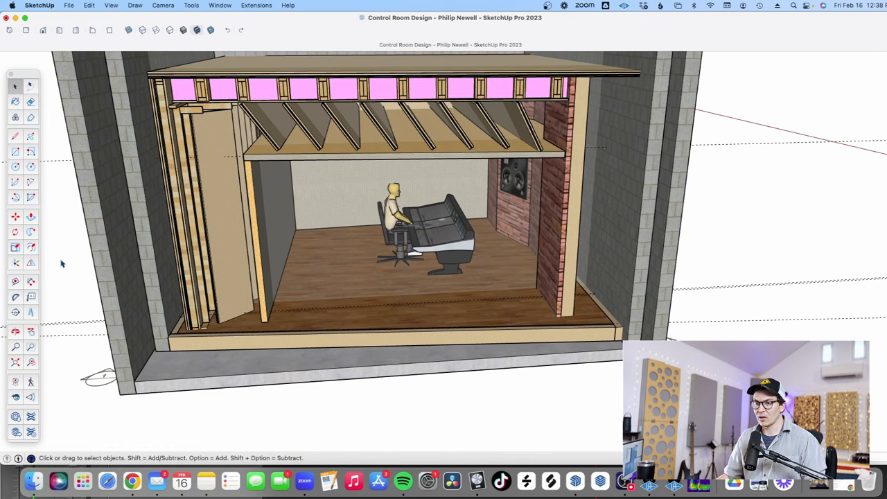
mouse_move(524, 246)
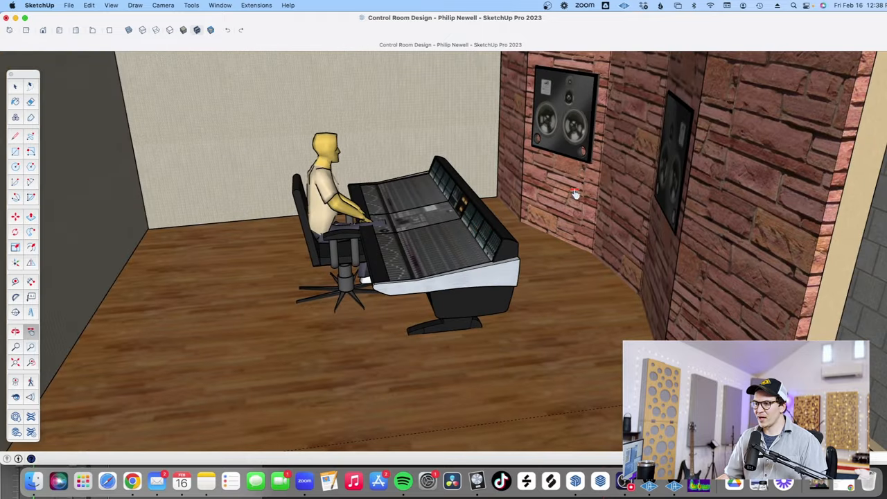
mouse_move(359, 200)
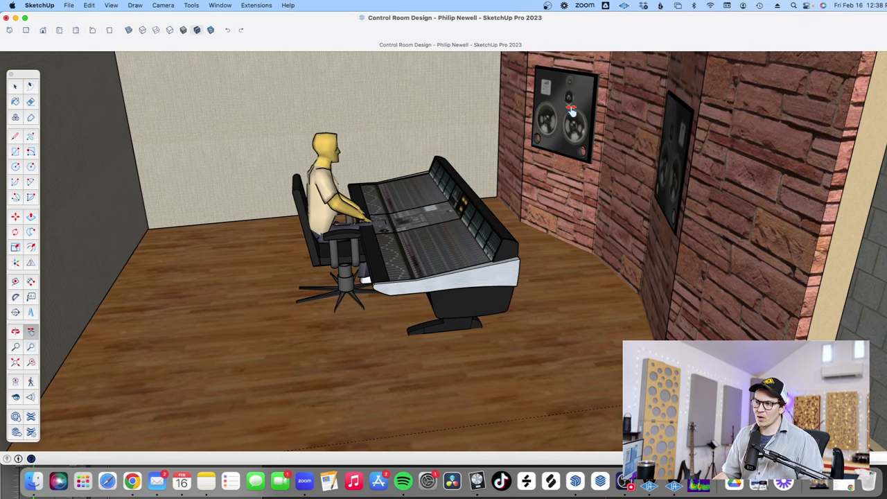
mouse_move(671, 163)
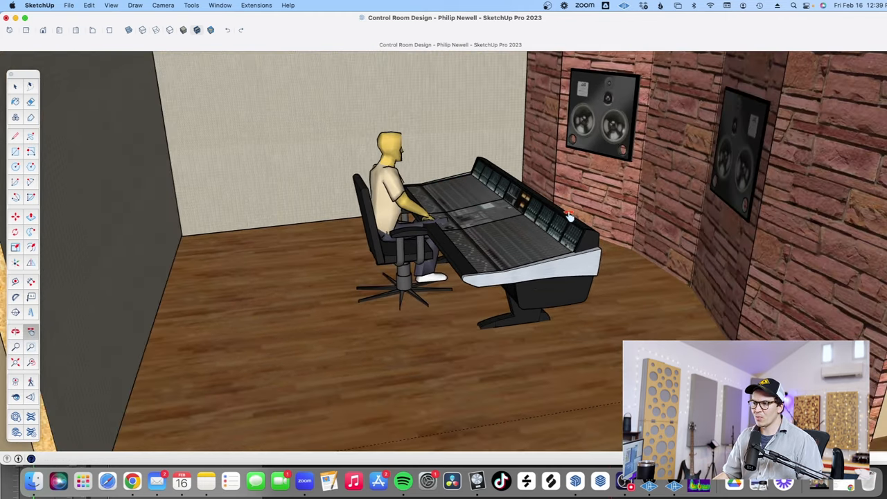
mouse_move(504, 171)
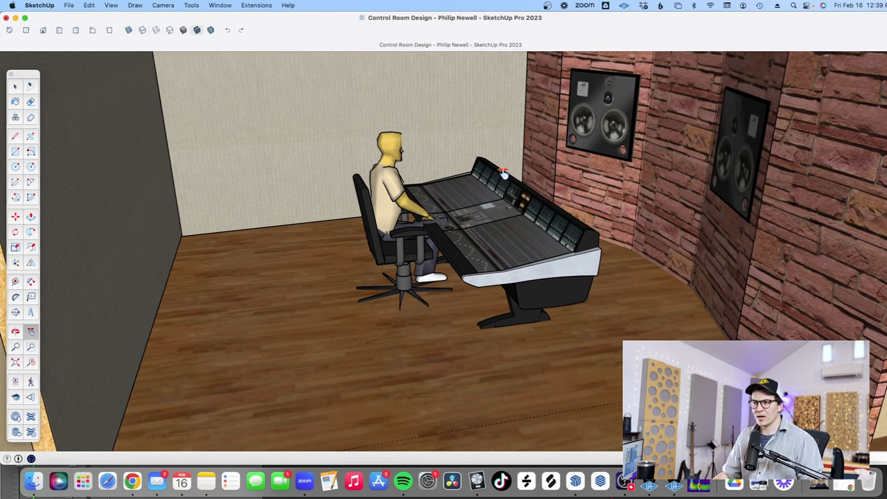
mouse_move(626, 294)
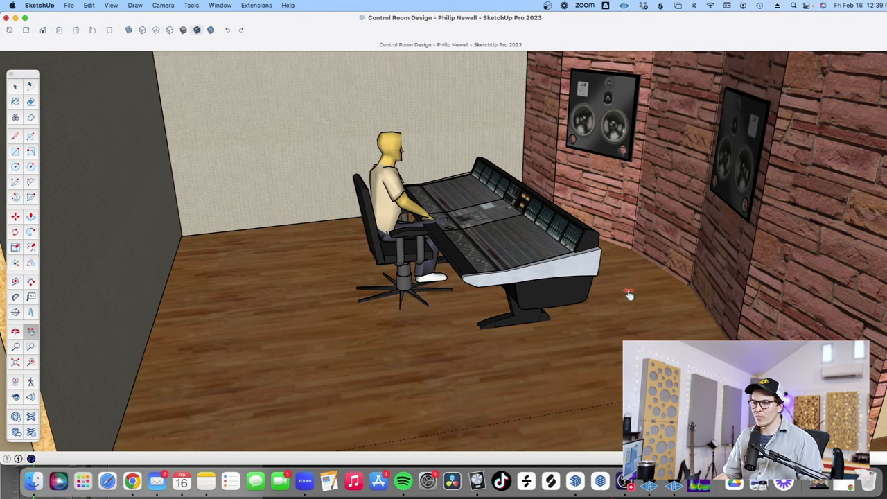
mouse_move(623, 229)
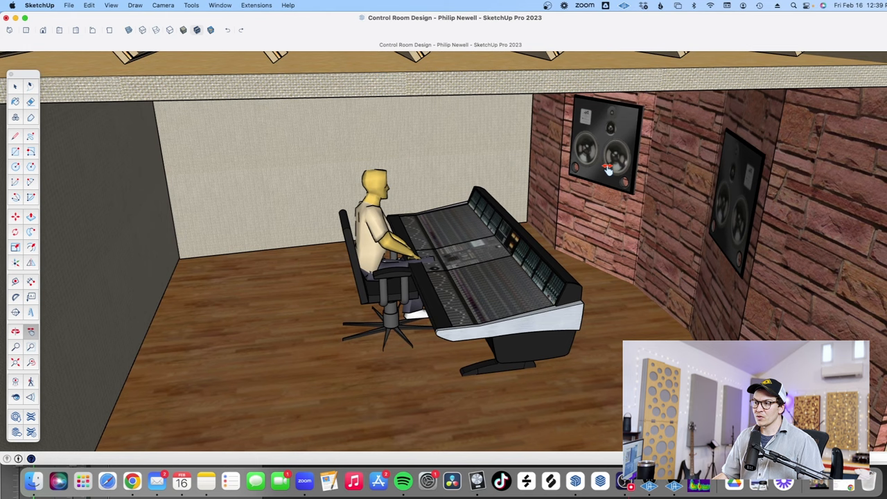
mouse_move(612, 161)
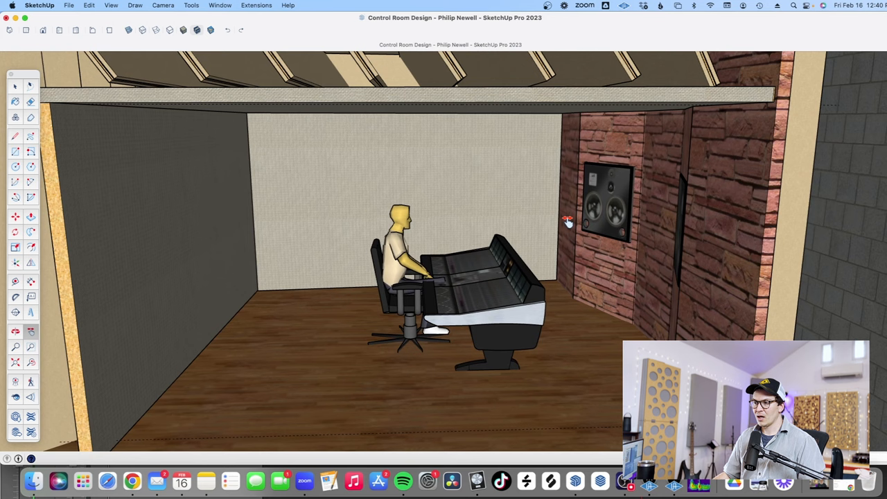
mouse_move(529, 229)
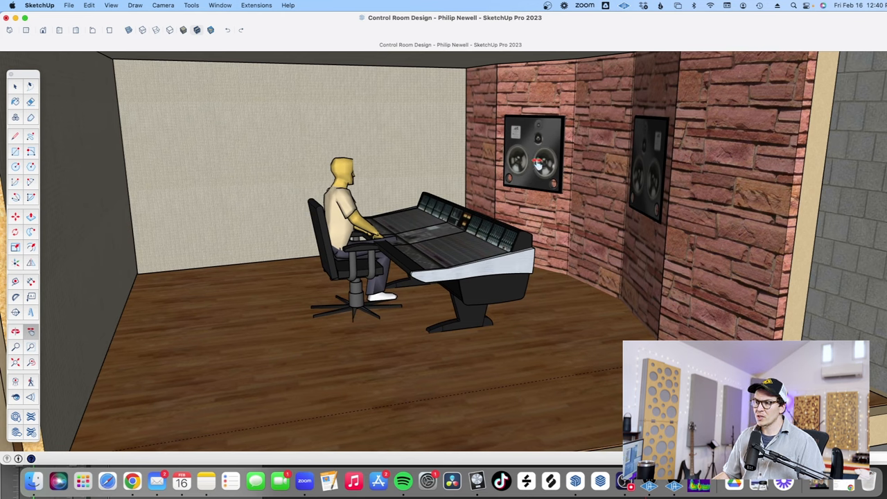
mouse_move(561, 194)
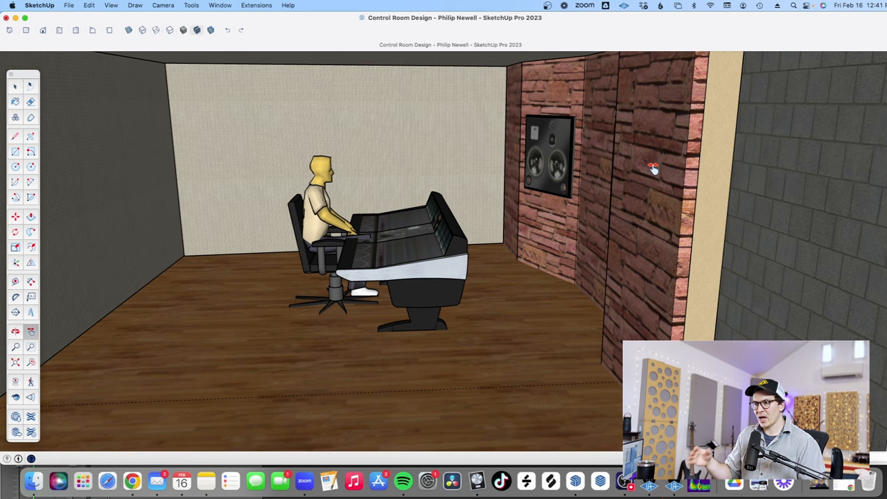
- Pull the view back from the stone speaker wall to show the angled ceiling panels and block shell
drag(651, 166, 575, 205)
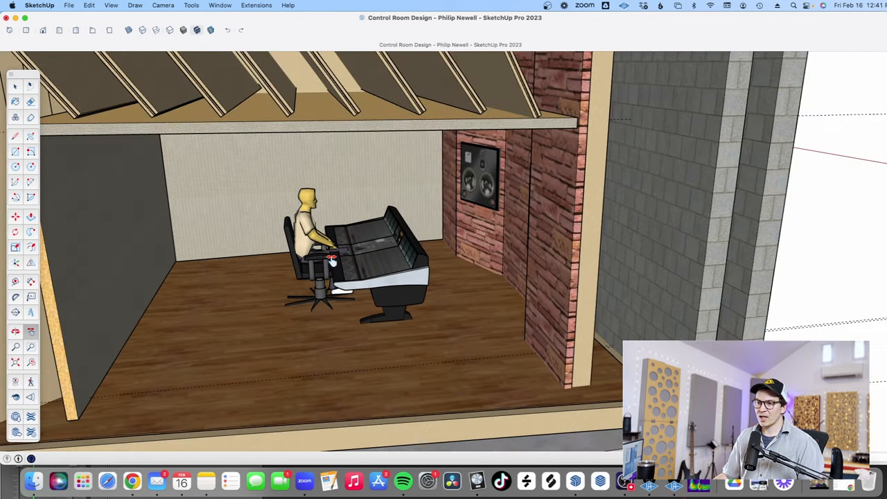
mouse_move(310, 297)
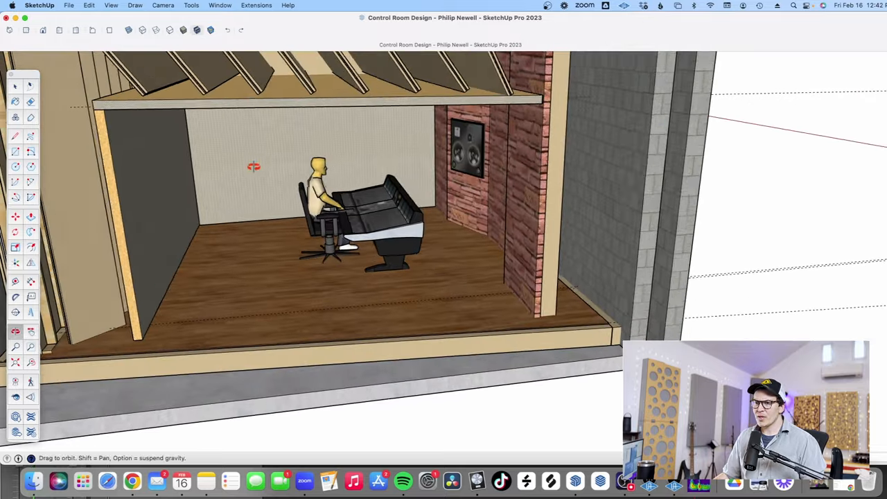
- Orbit to the outside of the model to show the block shell and its doorway
drag(253, 166, 173, 200)
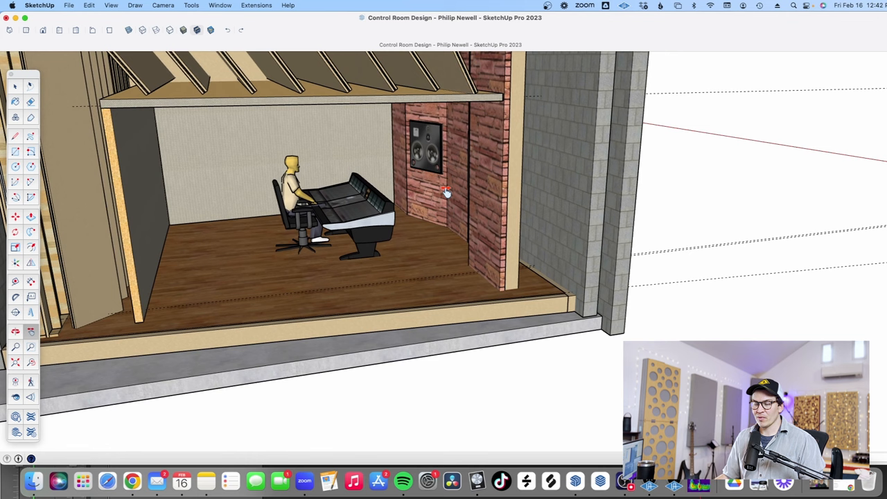
mouse_move(354, 137)
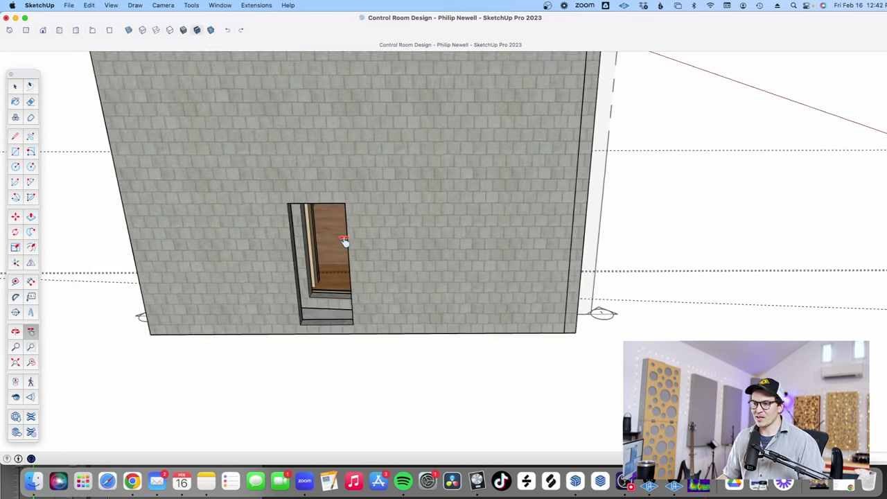
- Orbit up over the block shell to look down into its open top and floor
drag(344, 241, 505, 227)
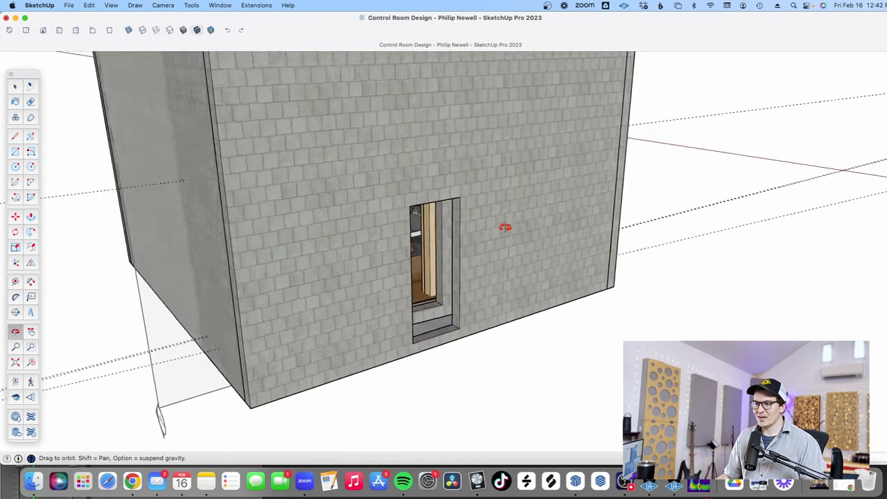
drag(504, 227, 477, 200)
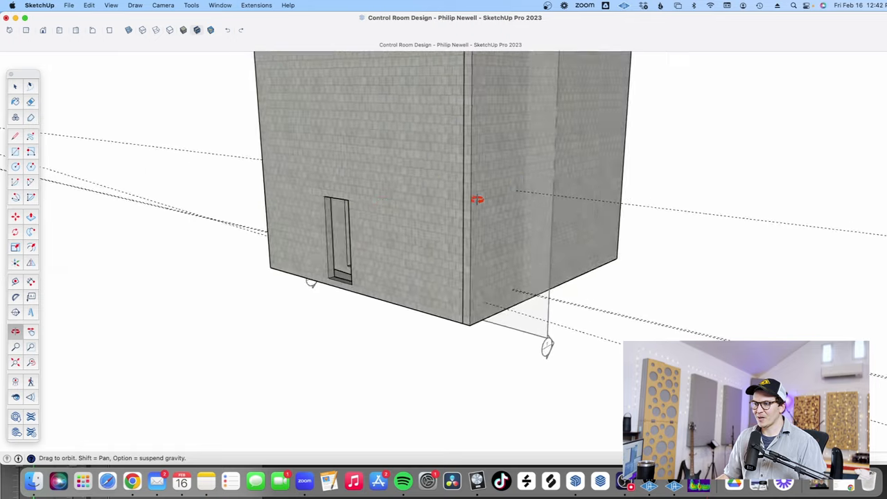
drag(477, 199, 485, 219)
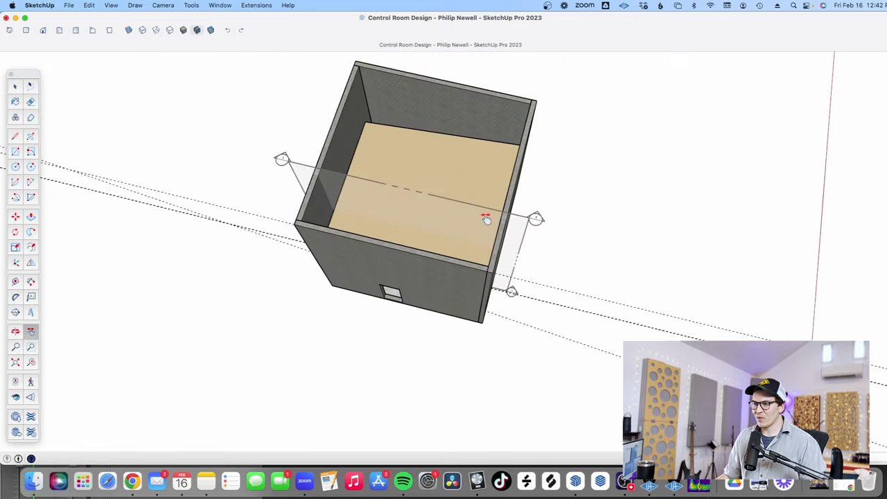